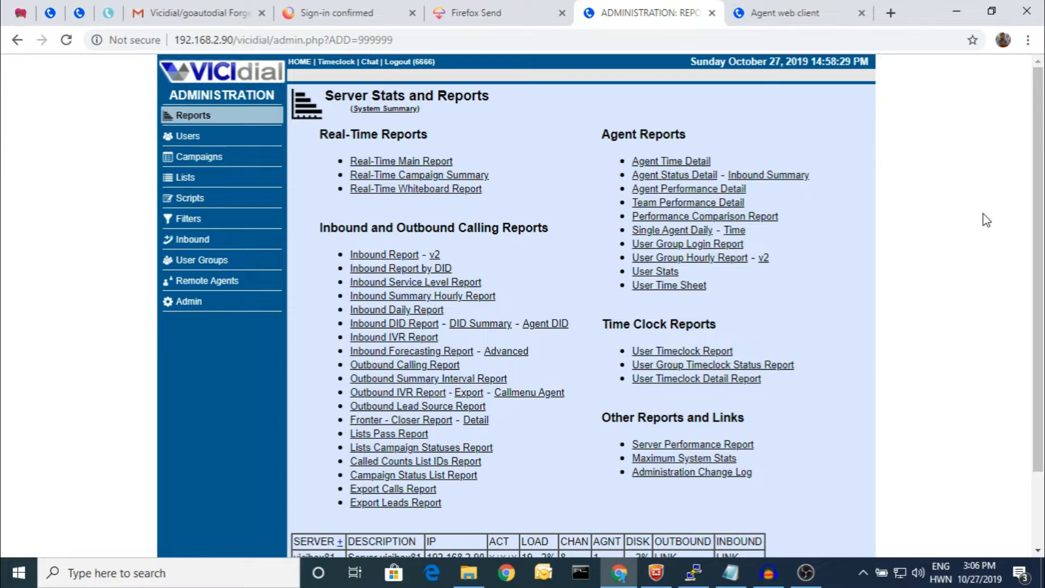
# - Confirm the vicibox81 server at 2% disk usage, then bring up its PuTTY session
pyautogui.scroll(-3)
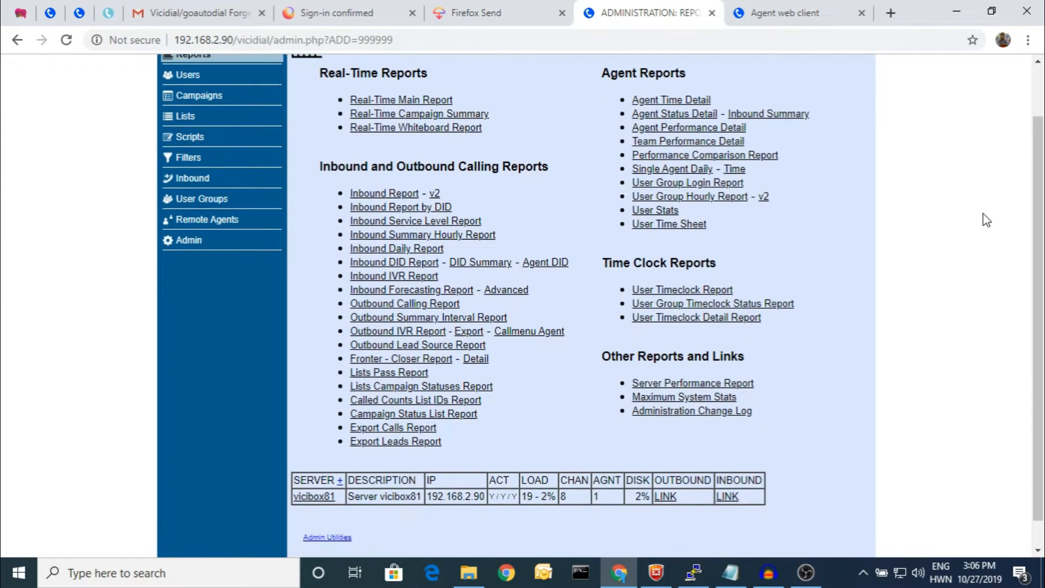
pyautogui.moveTo(635, 501)
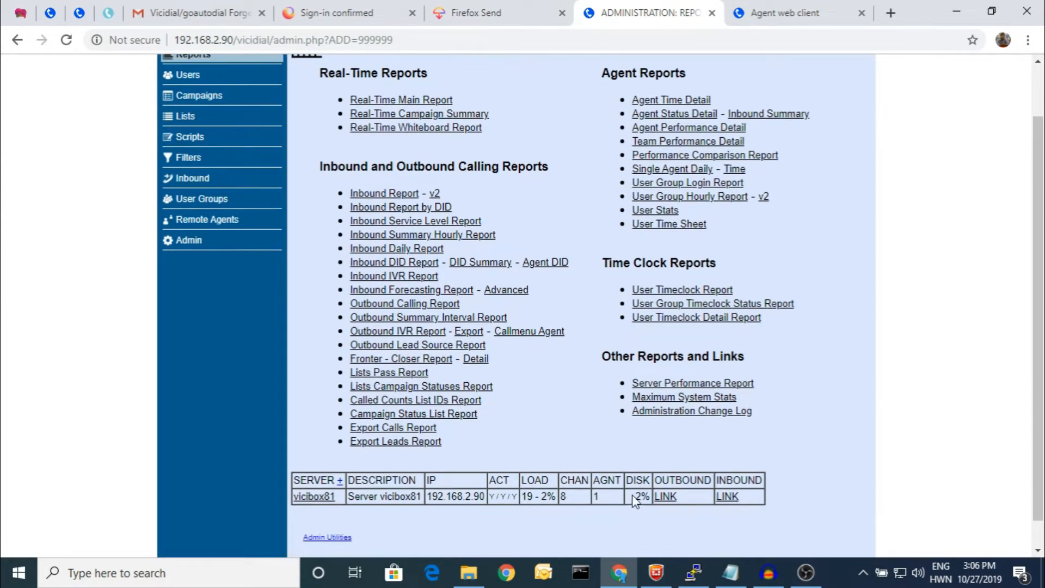
pyautogui.click(692, 572)
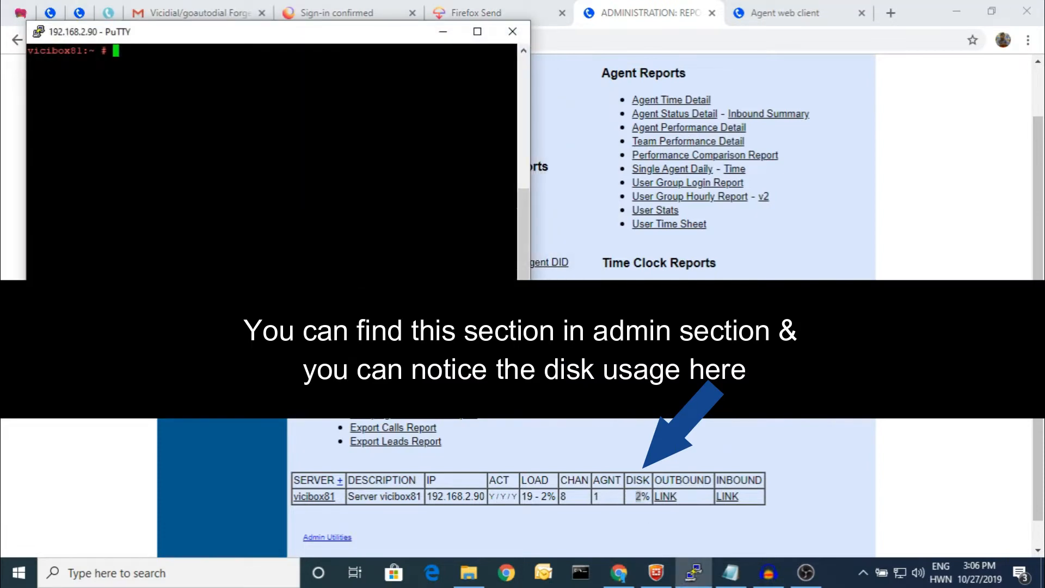
# - Run df -h showing /dev/sda5 at 2% used, and select the recording-cleanup find command
pyautogui.write('df')
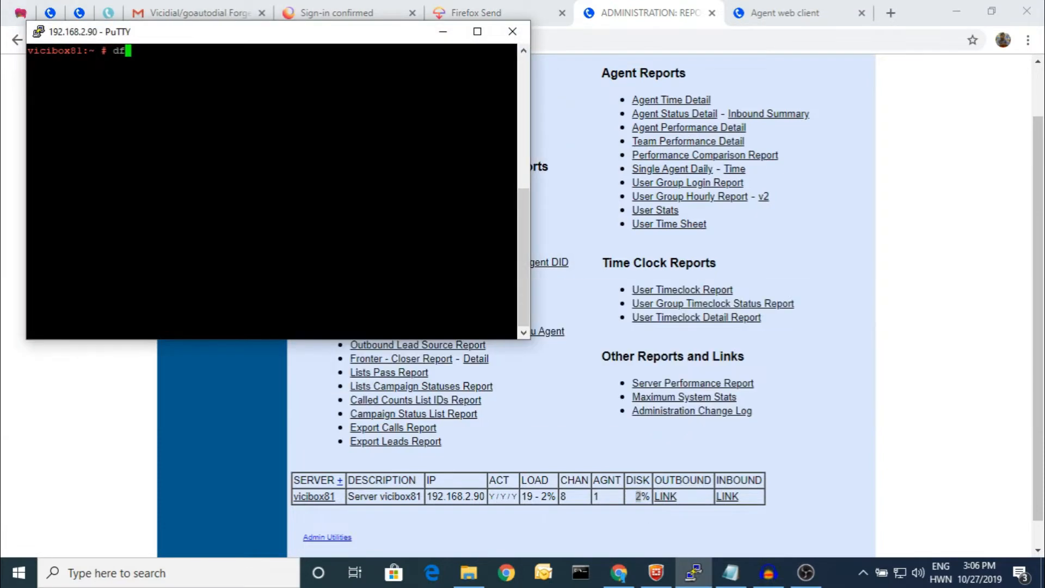
pyautogui.write('-')
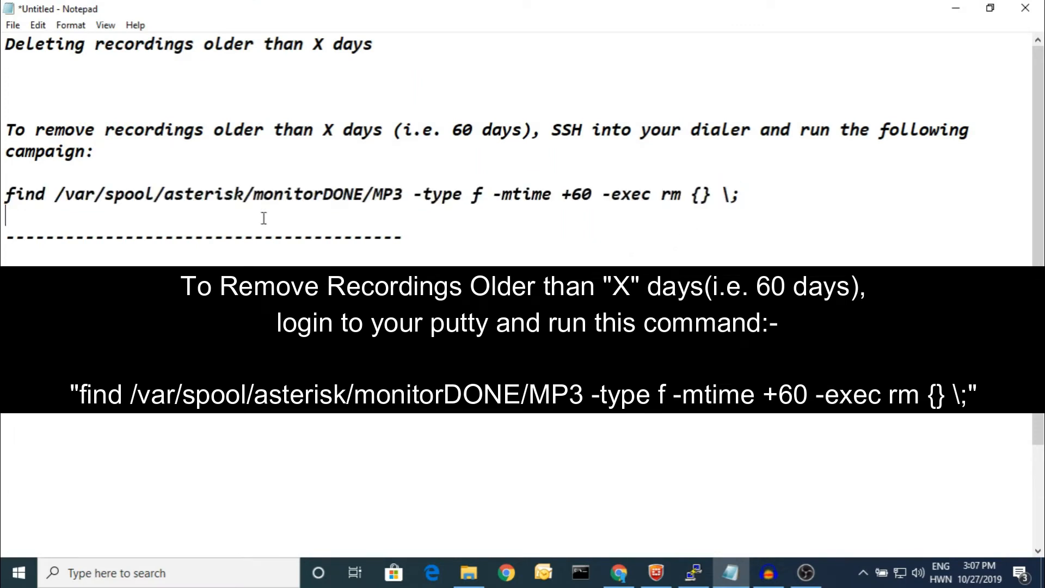
pyautogui.moveTo(4, 194); pyautogui.dragTo(739, 194)
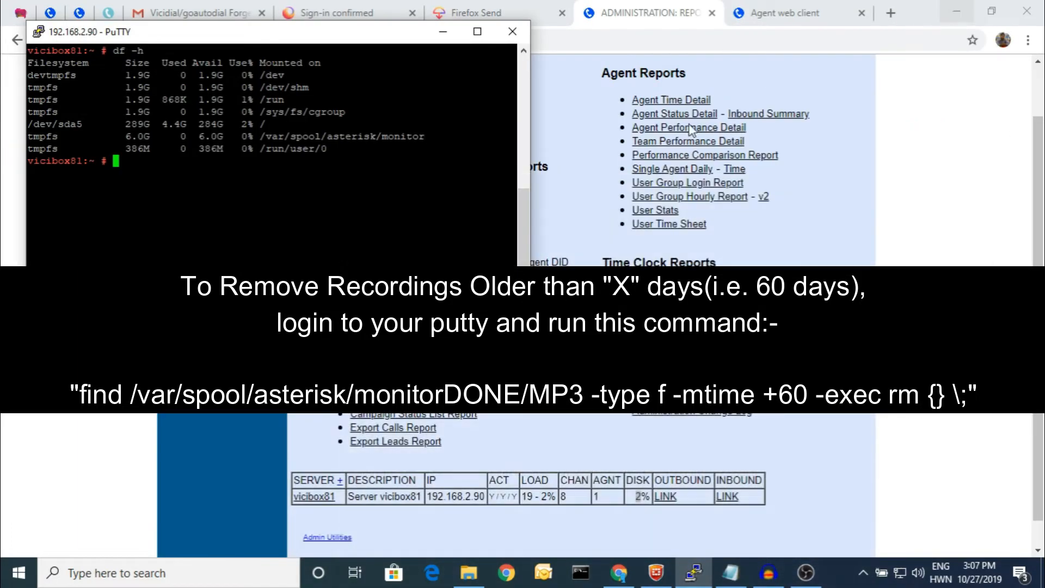
# - Run find deleting monitorDONE MP3 files with -mtime +180, and highlight the age value
pyautogui.write('find /var/spool/asterisk/monitorDONE/MP3 -type f -mtime +60 -exec rm {} \\;')
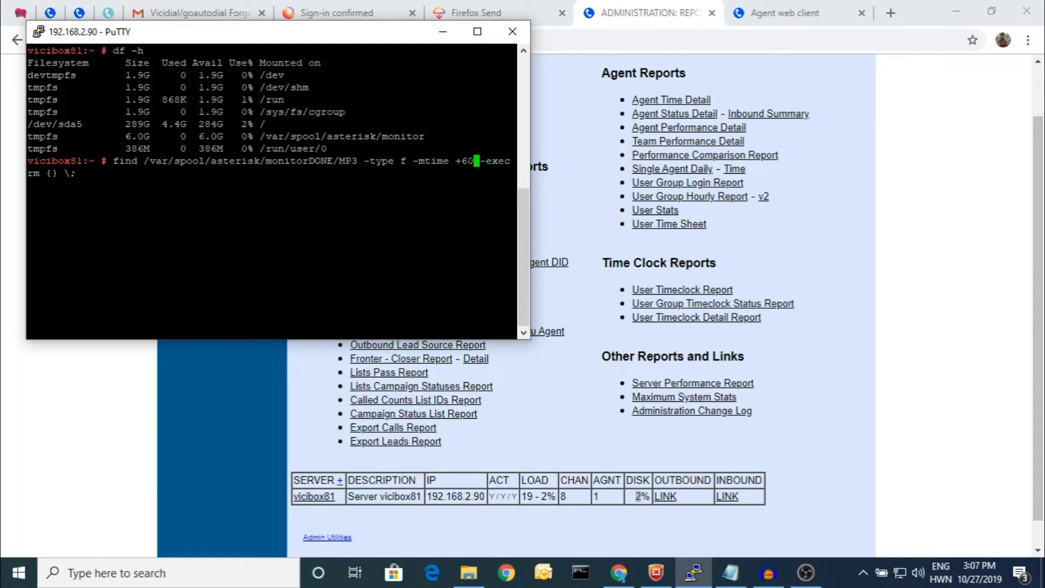
pyautogui.write('90')
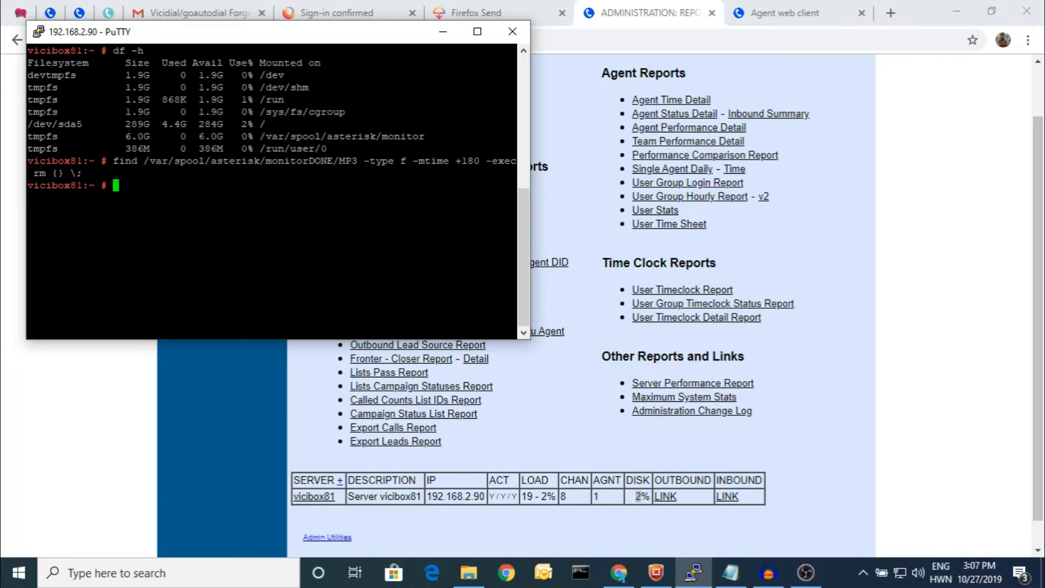
pyautogui.doubleClick(467, 161)
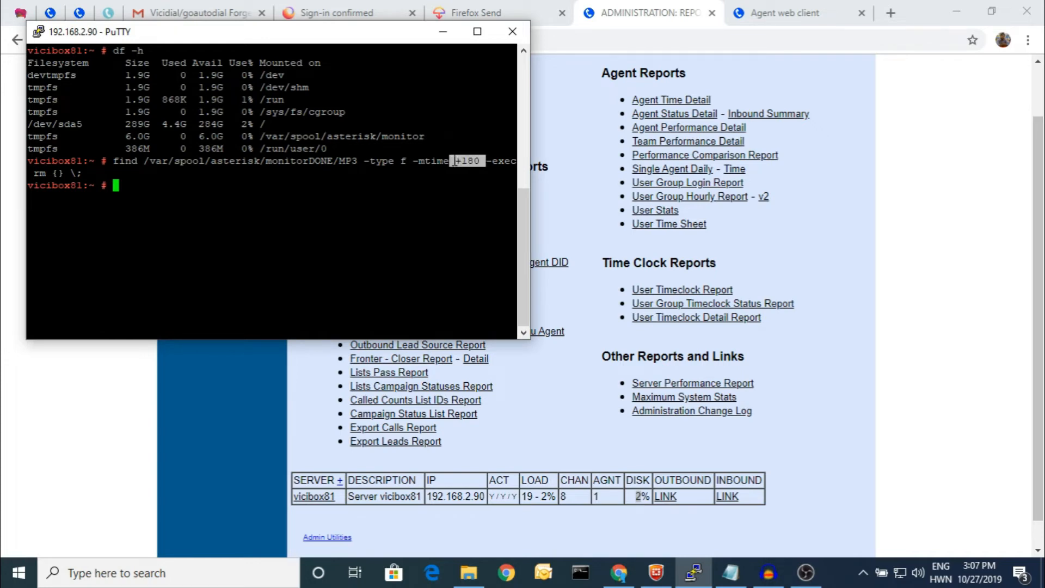